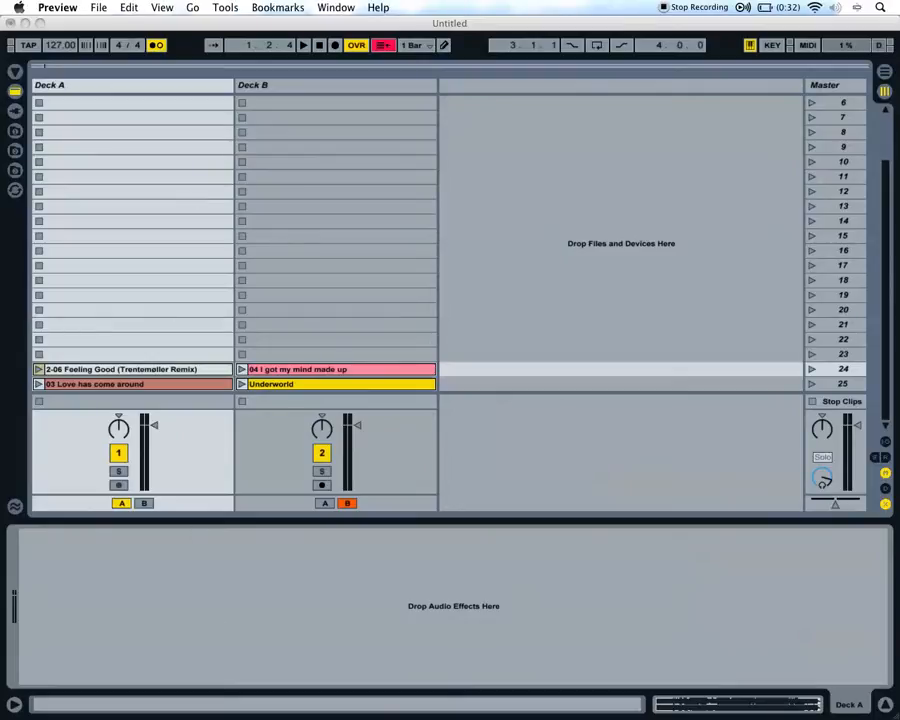
mouse_move(84, 272)
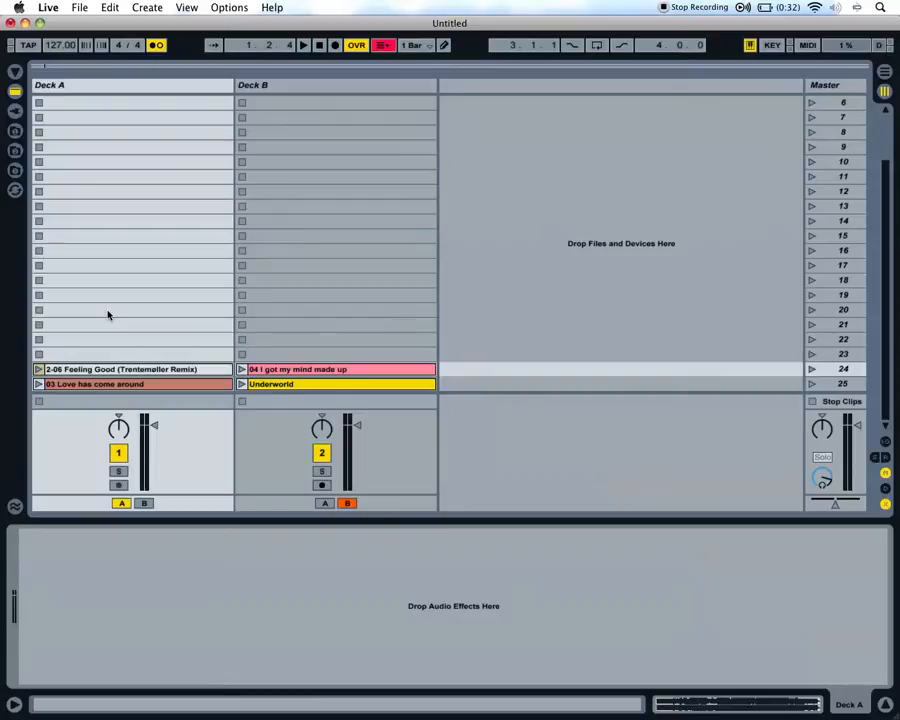
mouse_move(20, 98)
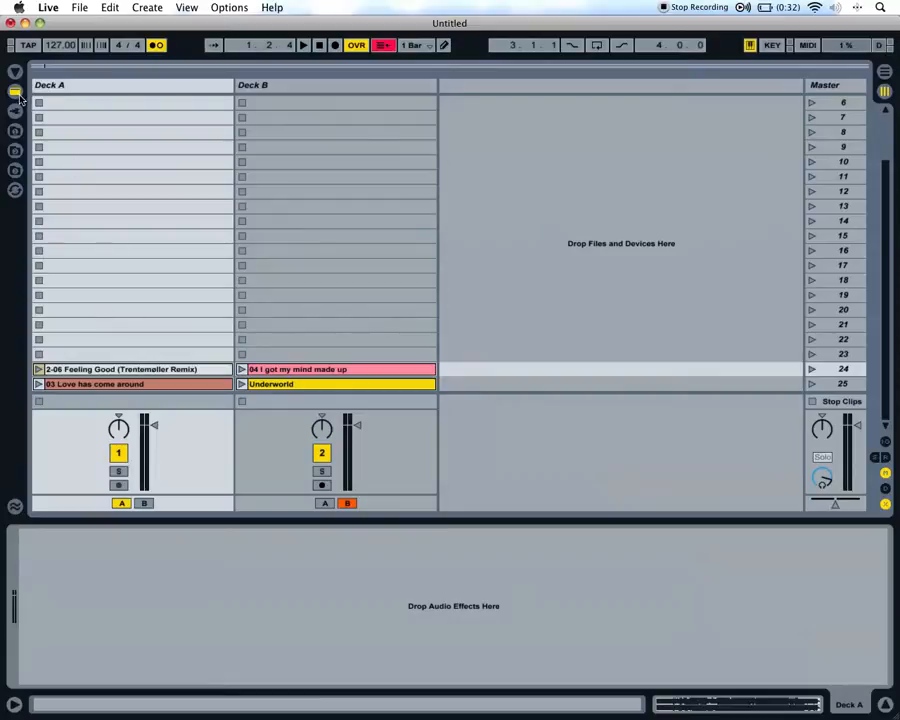
- Browse the Audio Effects and load EQ Three onto Deck B, then list the Audio Effect Rack presets
click(16, 92)
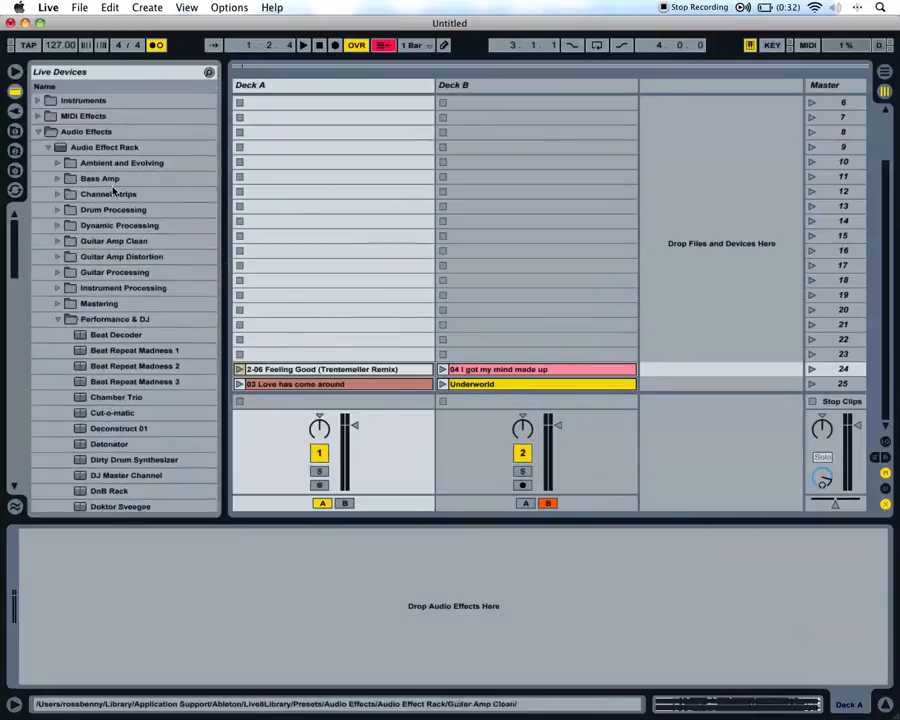
click(48, 148)
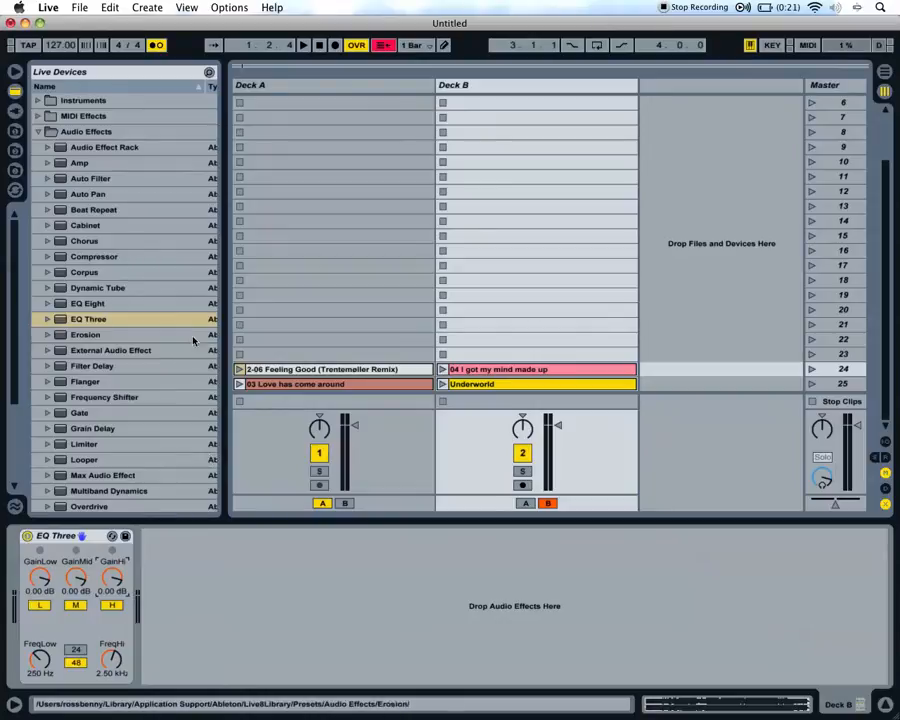
click(48, 148)
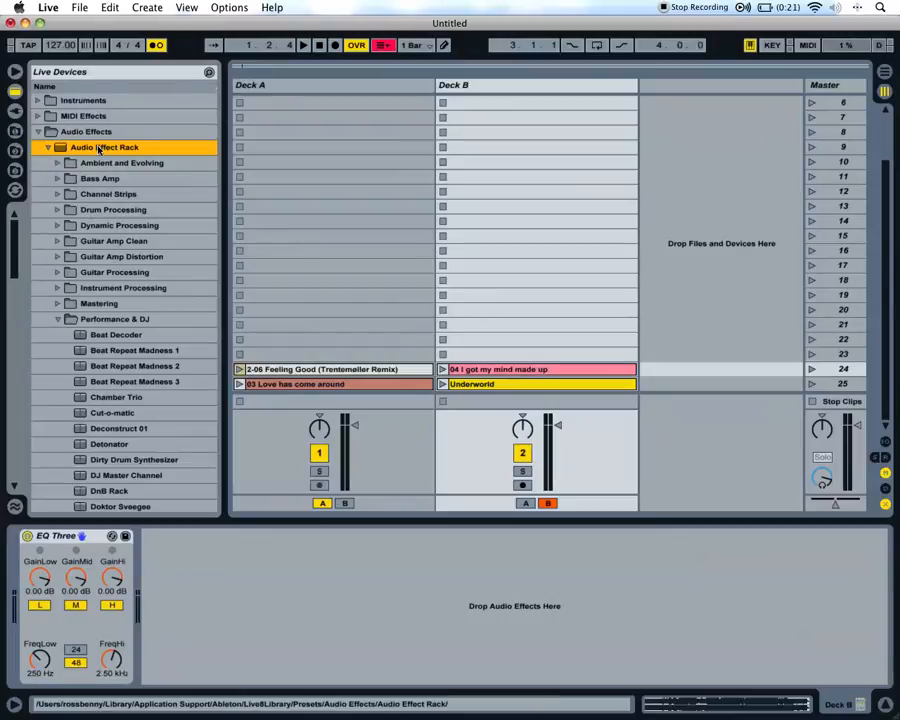
- Load the Performance & DJ rack Fade to Grey after EQ Three and select Deck A
click(114, 320)
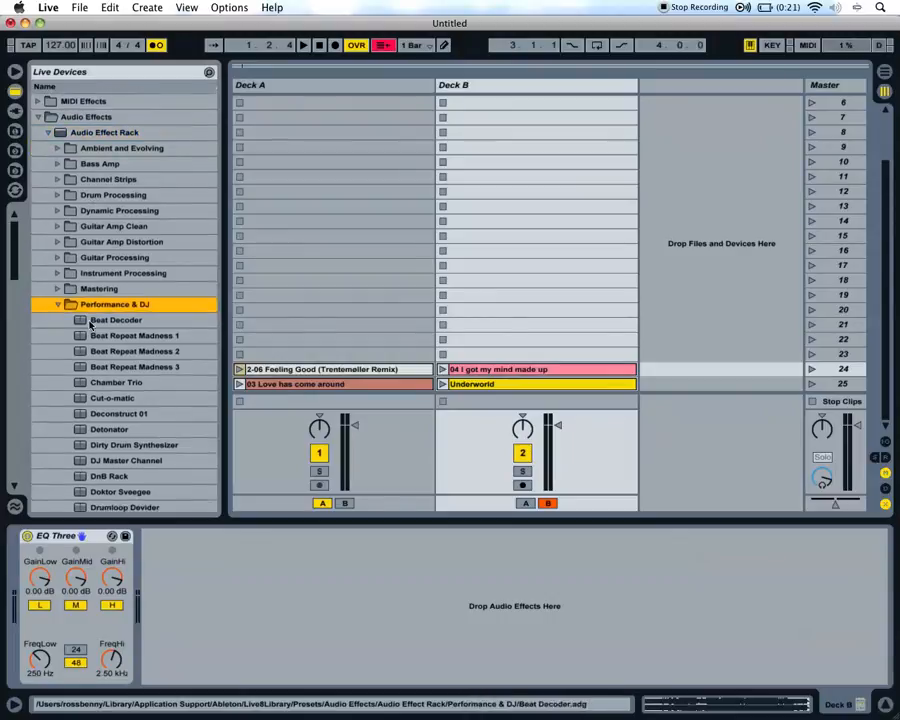
scroll(down, 3)
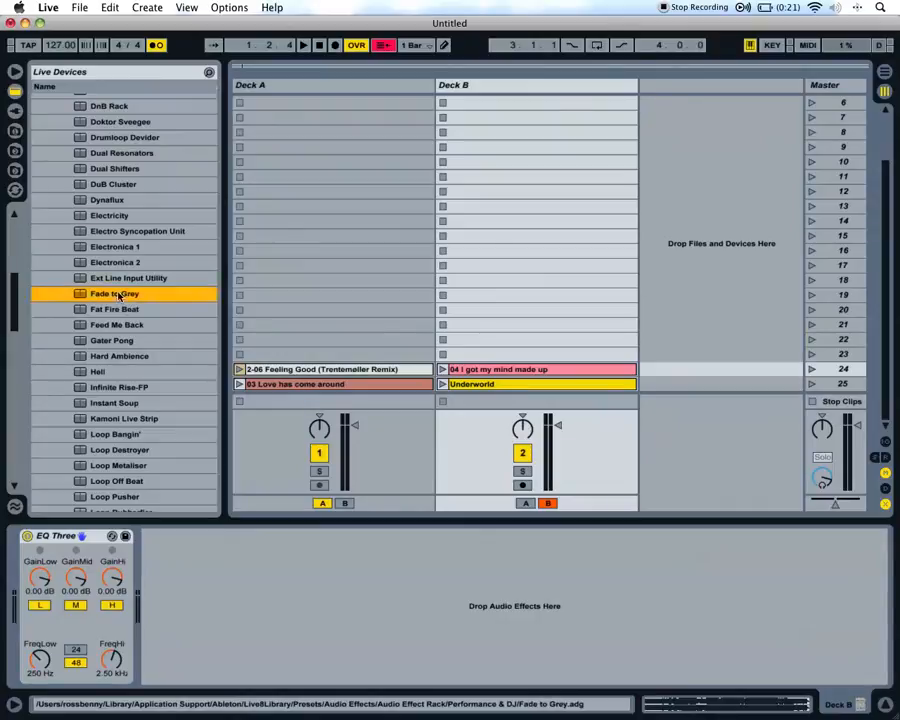
double_click(114, 292)
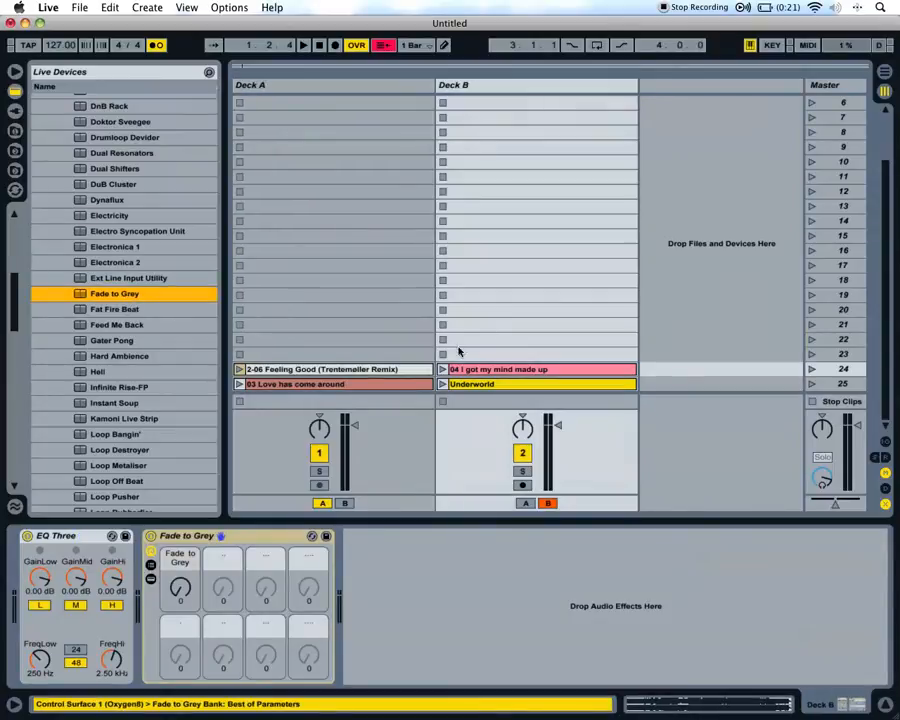
click(240, 384)
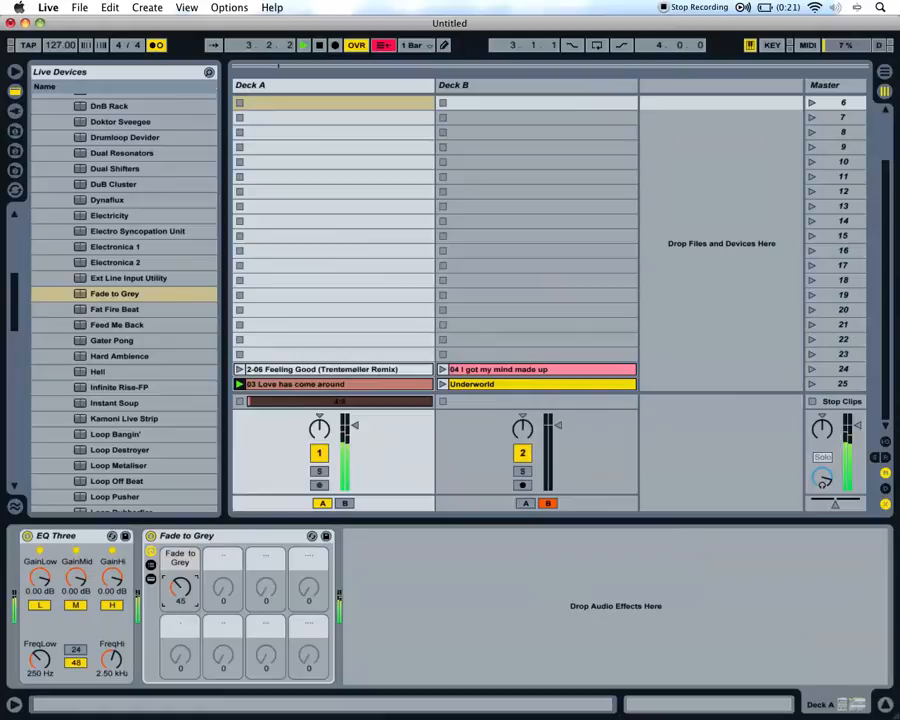
- Enter MIDI Map Mode so the empty MIDI Mappings list appears beside the device chain
drag(180, 590, 180, 560)
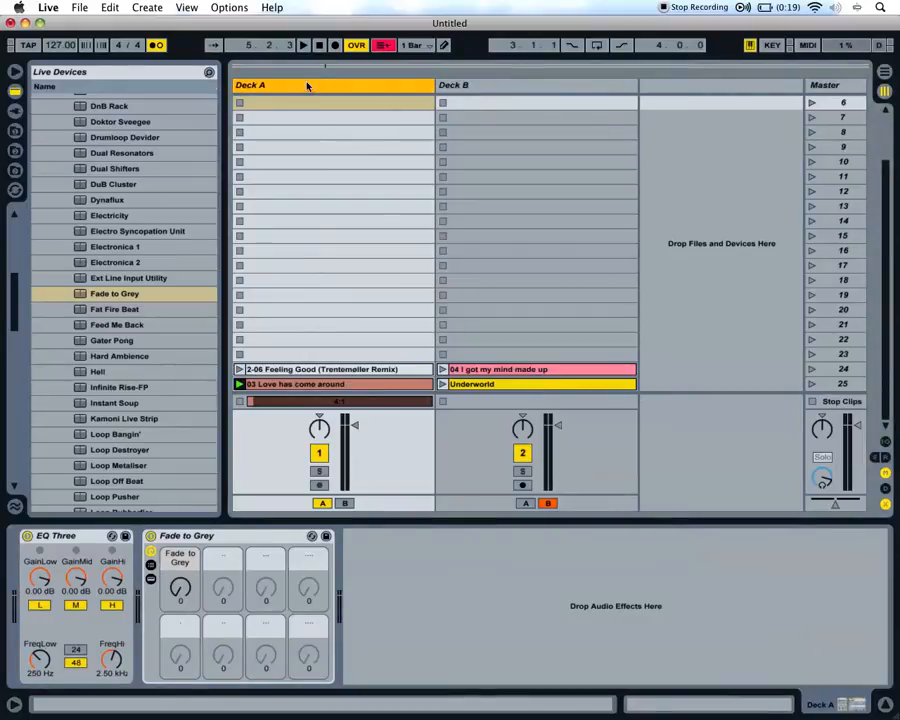
mouse_move(648, 76)
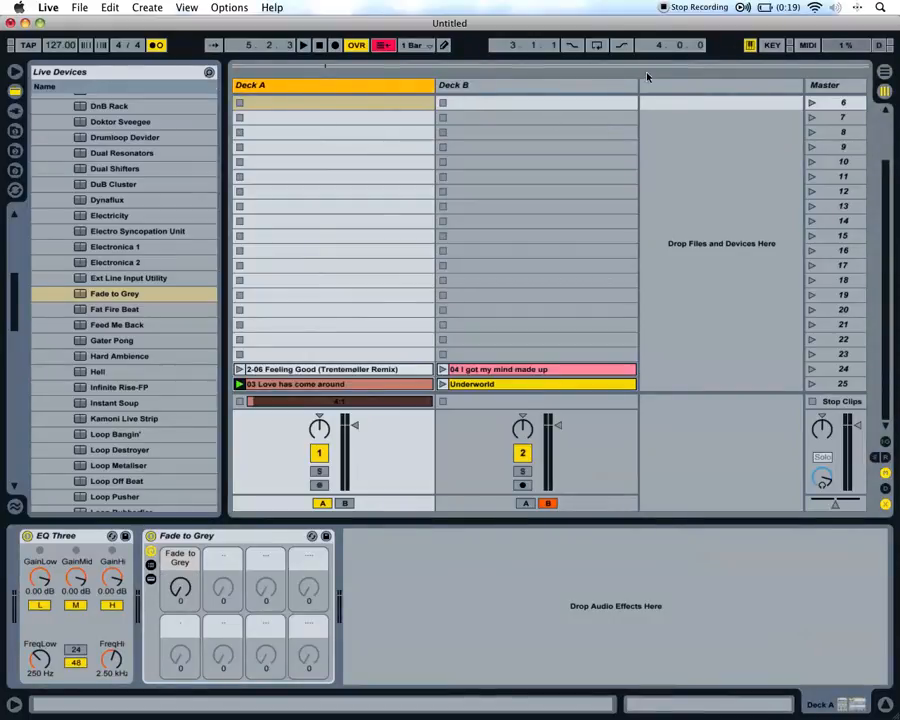
click(808, 44)
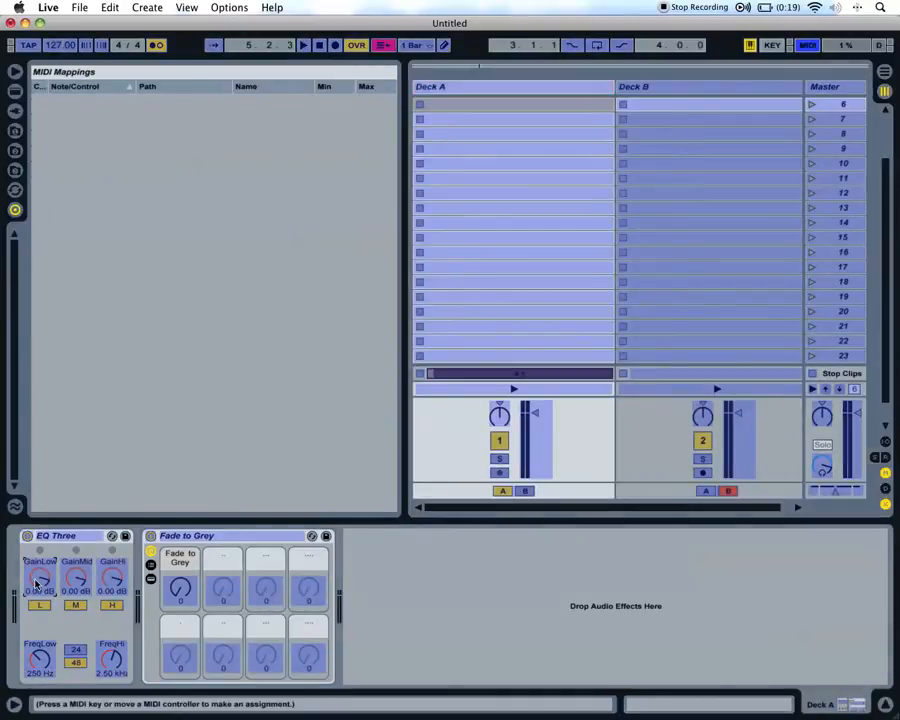
- Assign both decks' EQ Three gains and Fade to Grey to controller CCs, giving eight mappings, then leave MIDI Map Mode
click(40, 576)
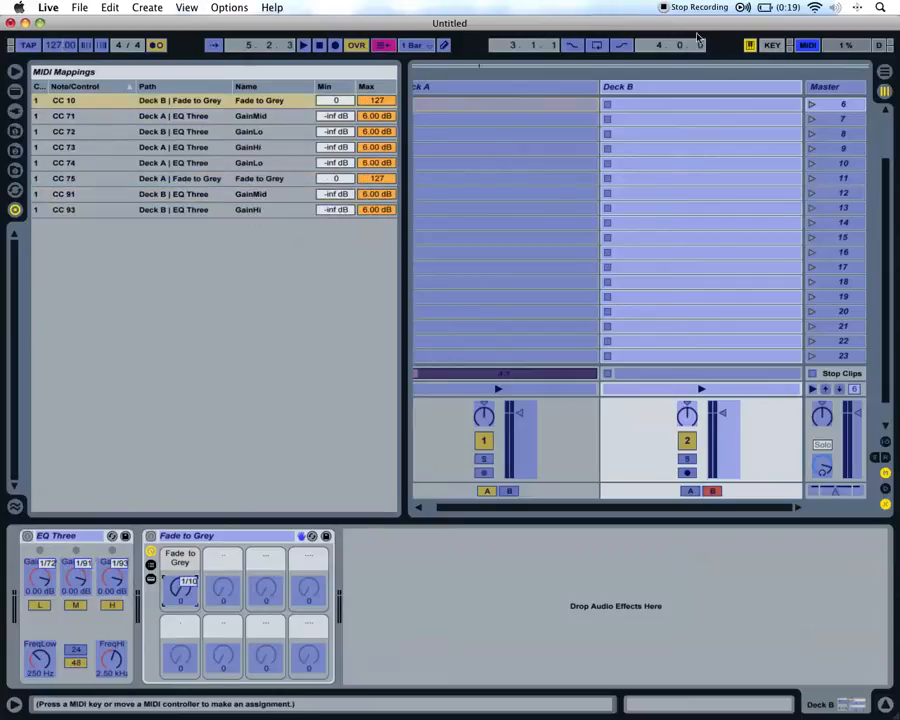
click(808, 44)
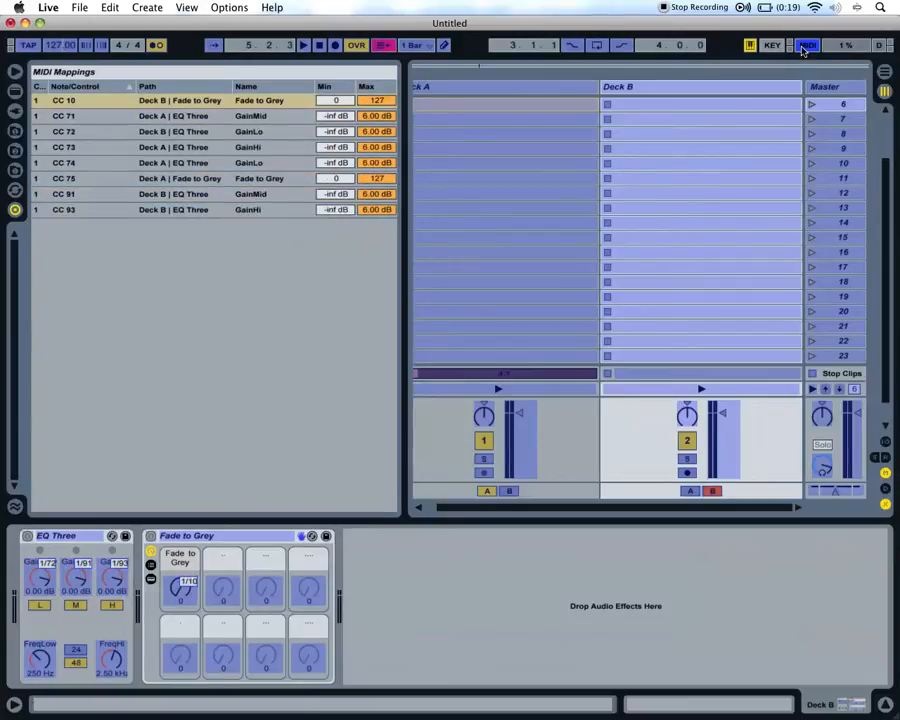
click(806, 44)
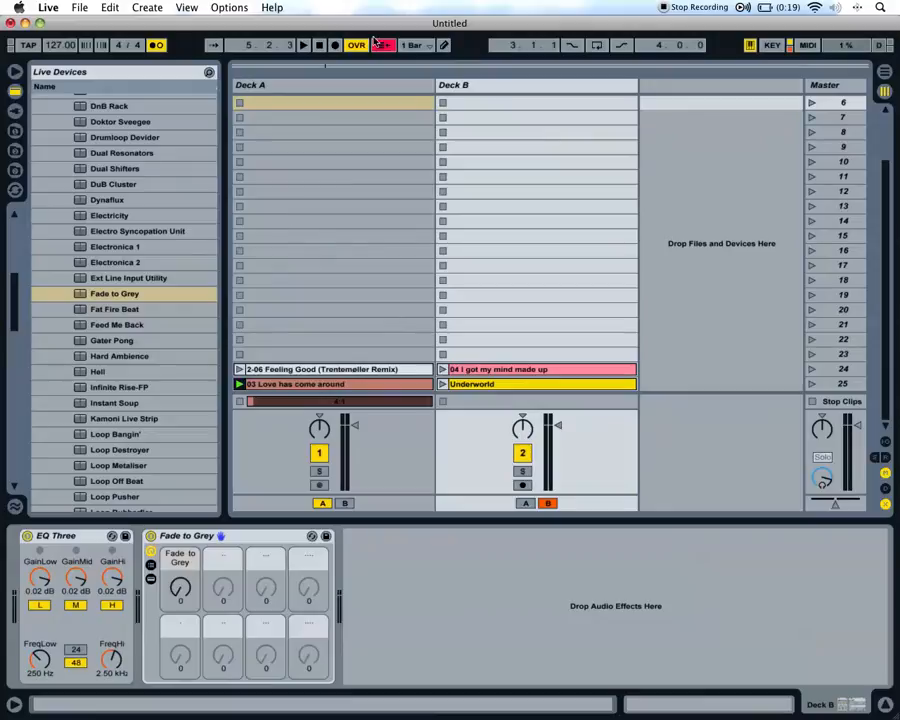